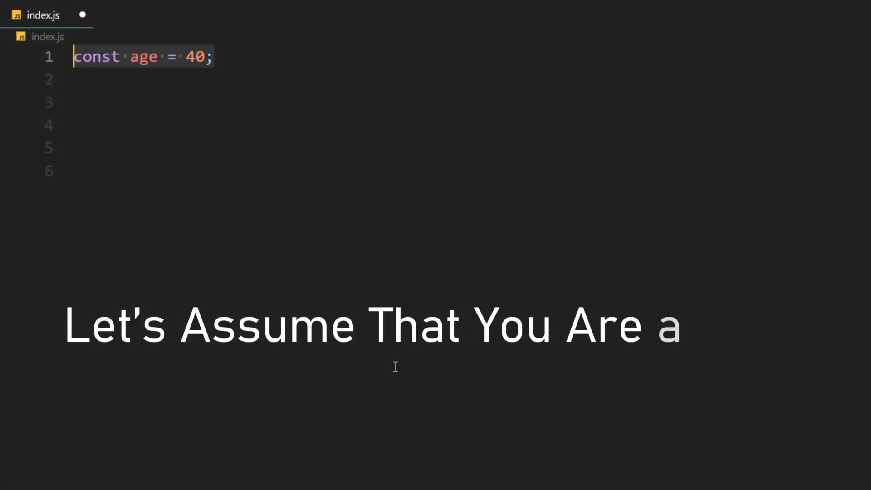
pyautogui.write('const confidence = 5.2;')
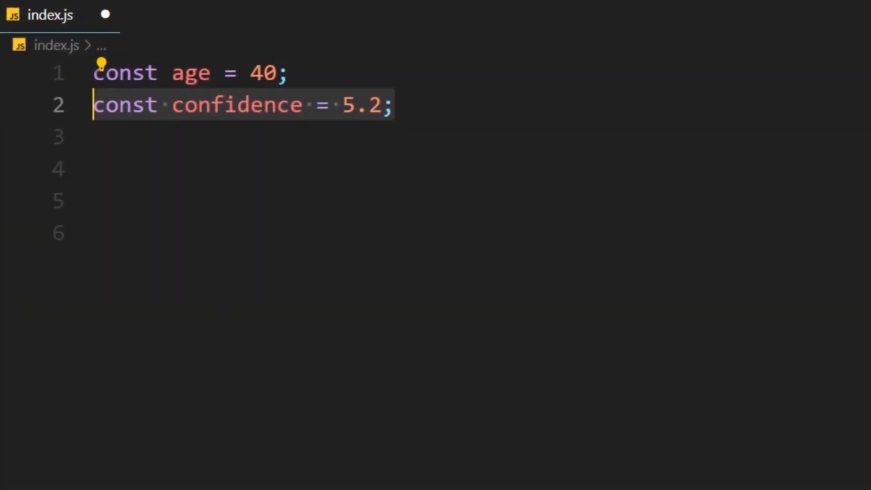
pyautogui.write('const socialSkills = 0;')
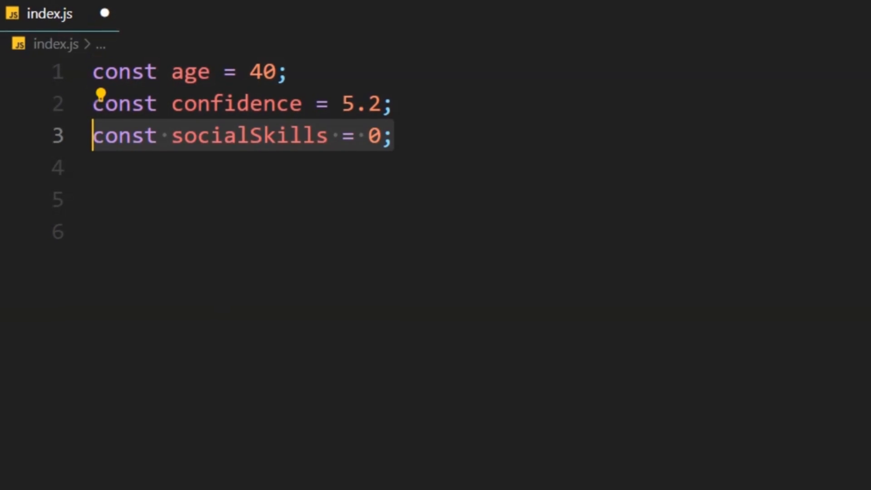
pyautogui.write('()();')
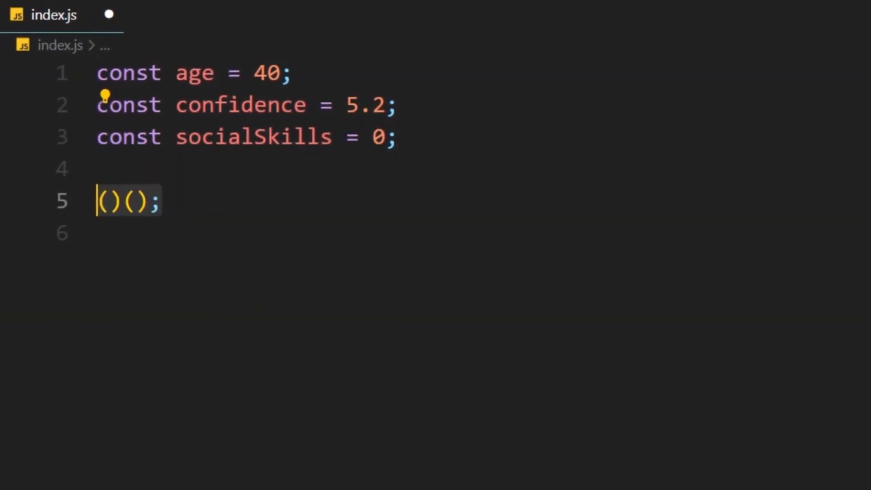
pyautogui.write('function calculatePossibiliy() {')
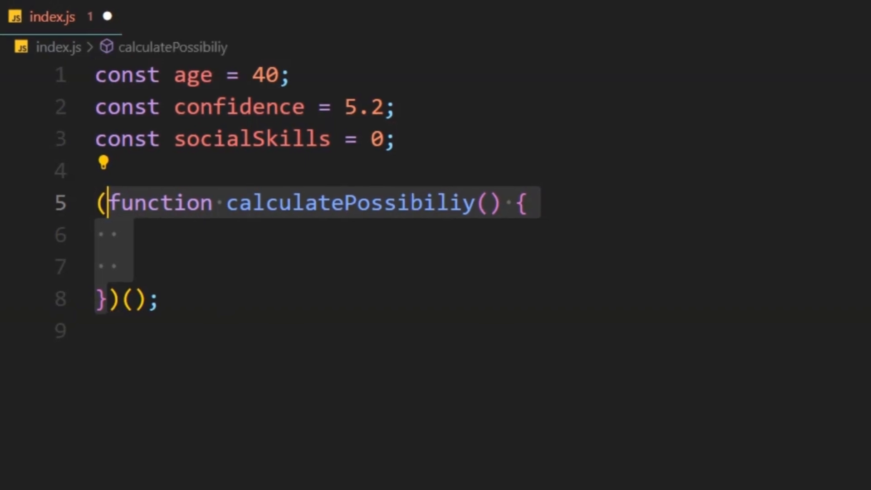
pyautogui.write('const result =')
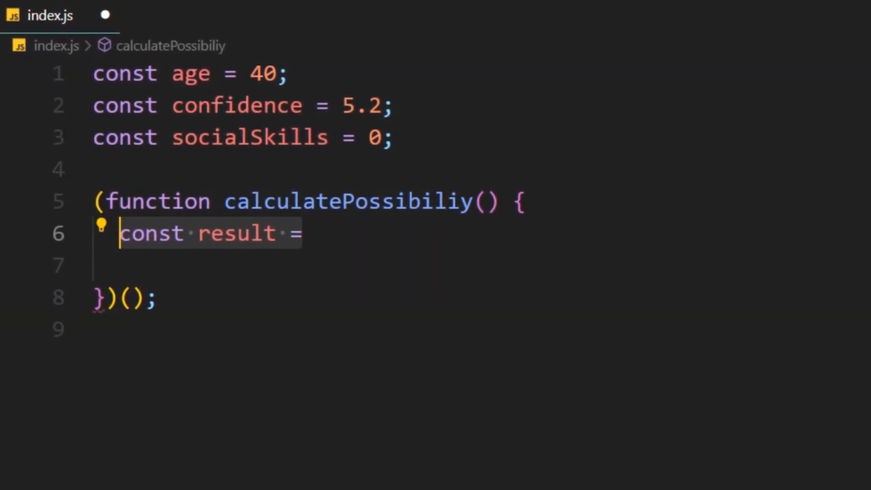
pyautogui.write('()')
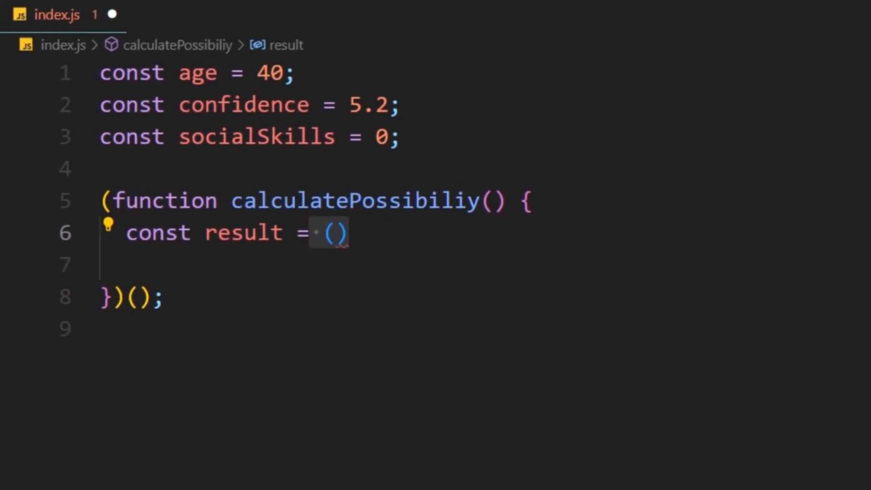
pyautogui.write('(age + confidence) * socialSkills;')
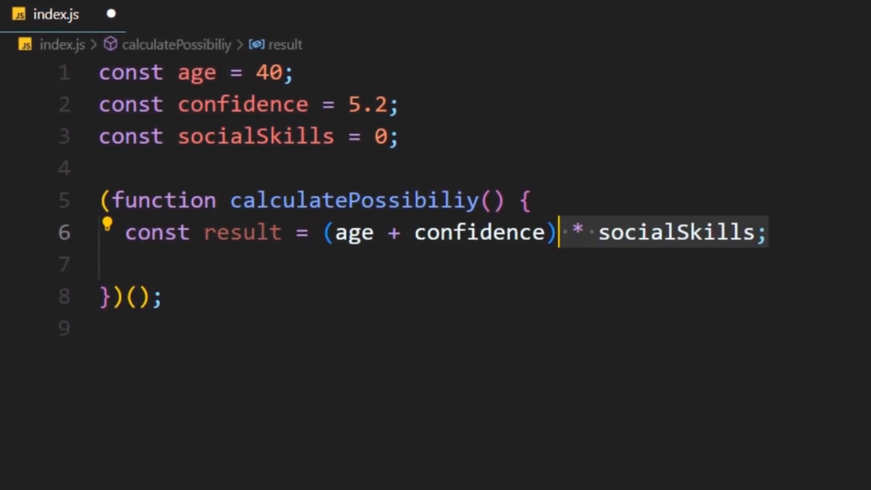
pyautogui.write('console.log(result + "%");')
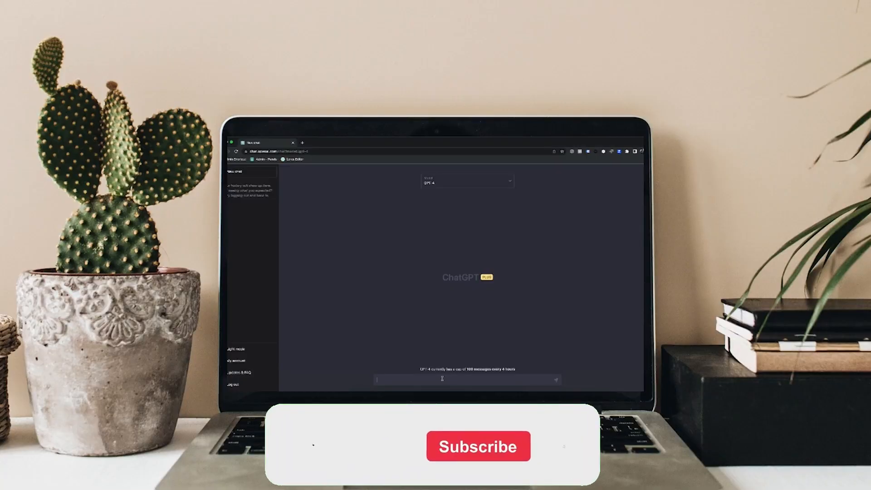
pyautogui.write('What is the difference between ChatGPT-3 and ChatGPT-4?')
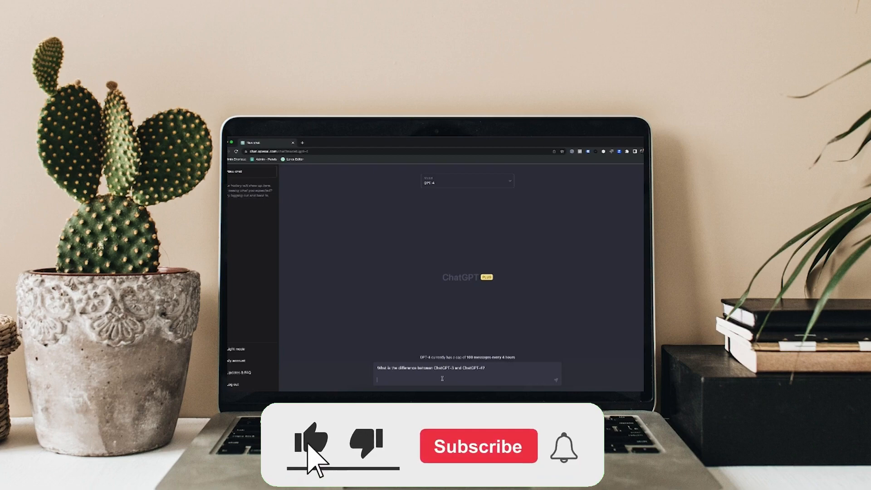